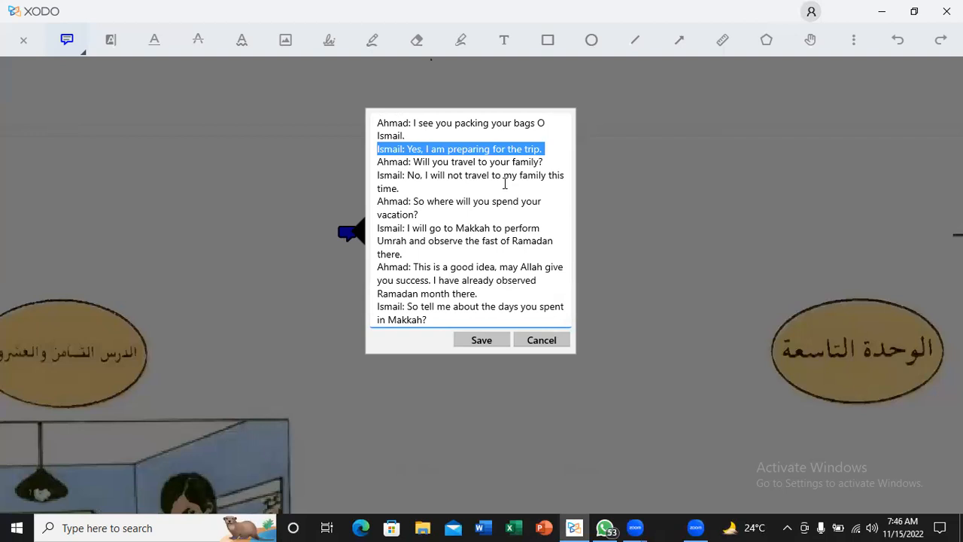
mouse_move(489, 35)
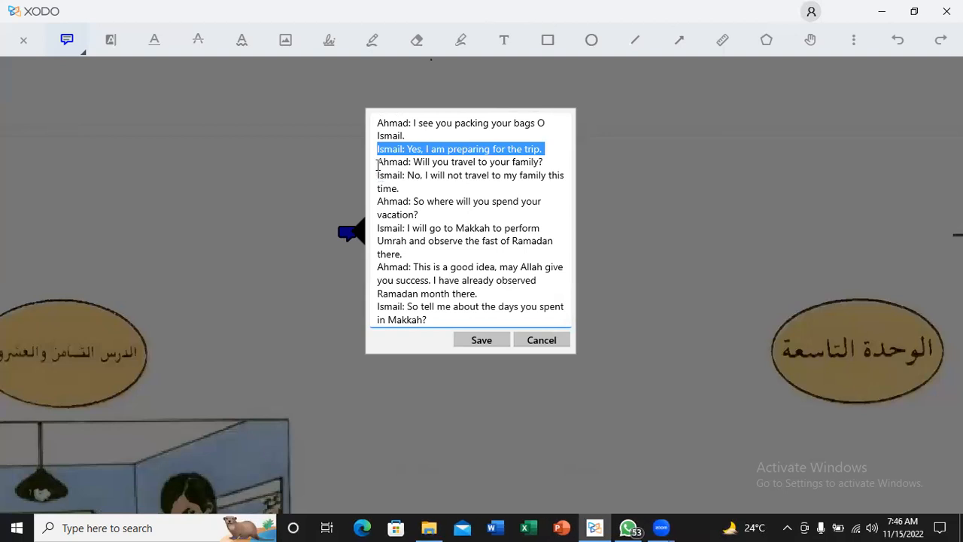
Start selecting the line 'Ahmad: Will you travel to your family?' in the note
left_click(429, 527)
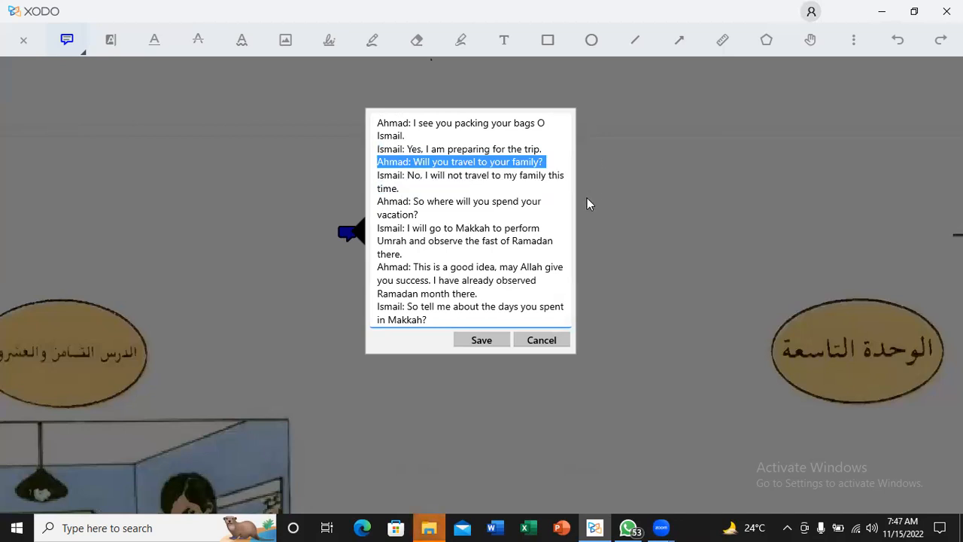
mouse_move(575, 203)
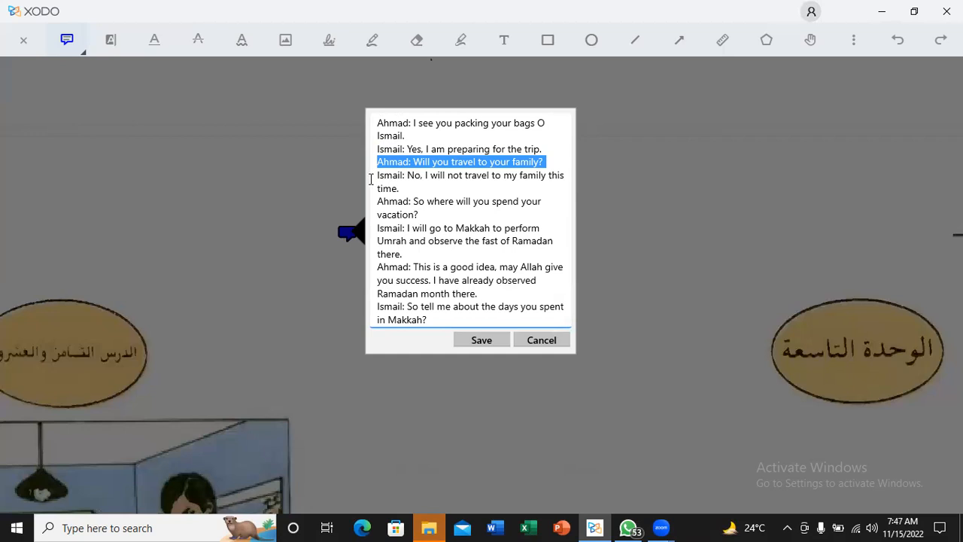
mouse_move(387, 182)
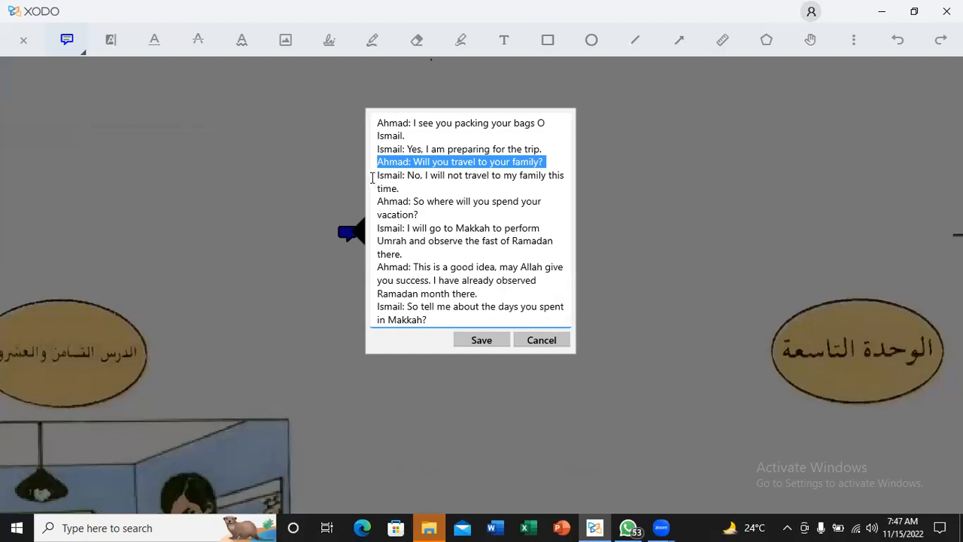
mouse_move(370, 185)
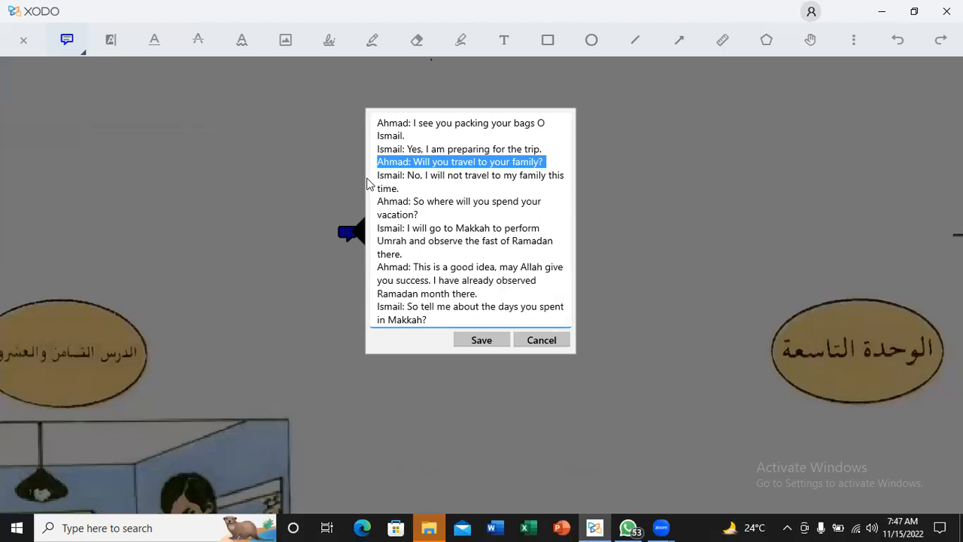
mouse_move(377, 173)
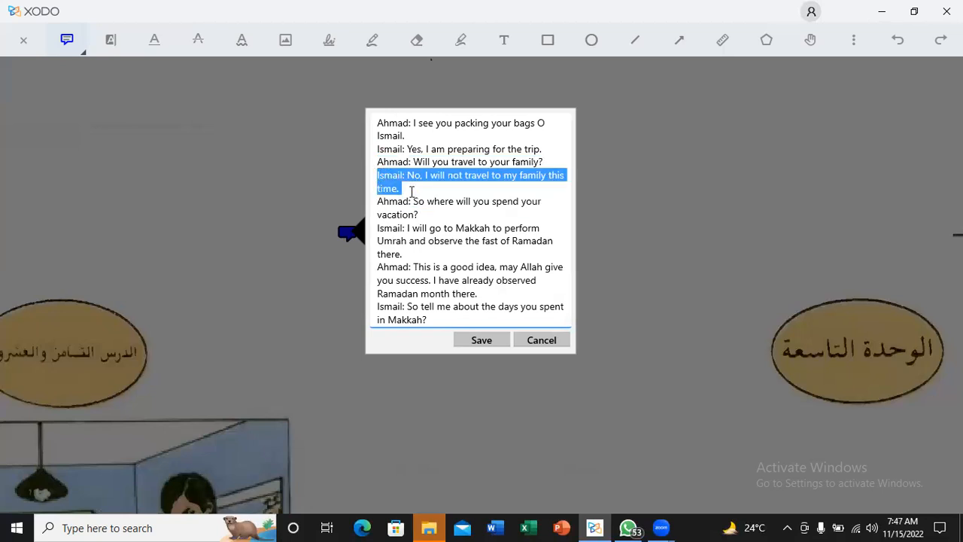
mouse_move(432, 222)
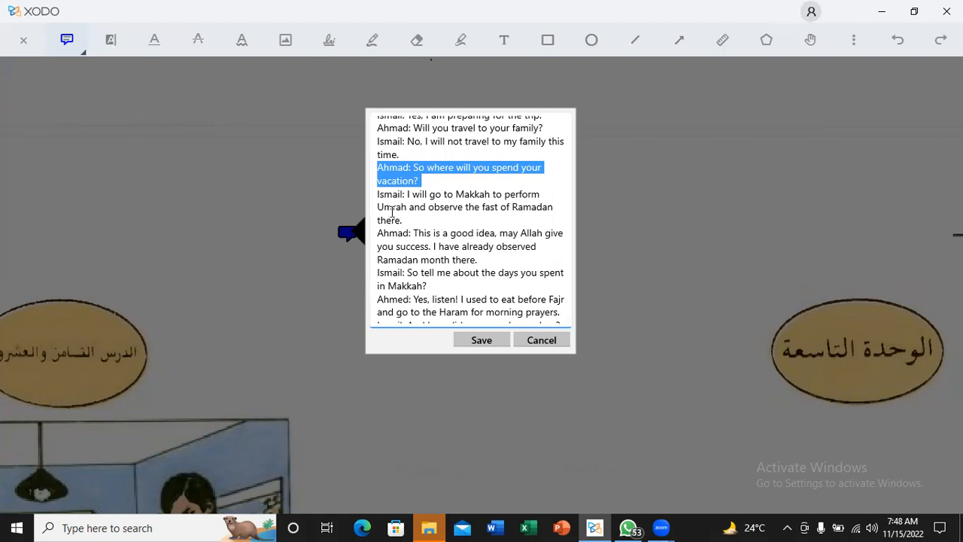
mouse_move(390, 211)
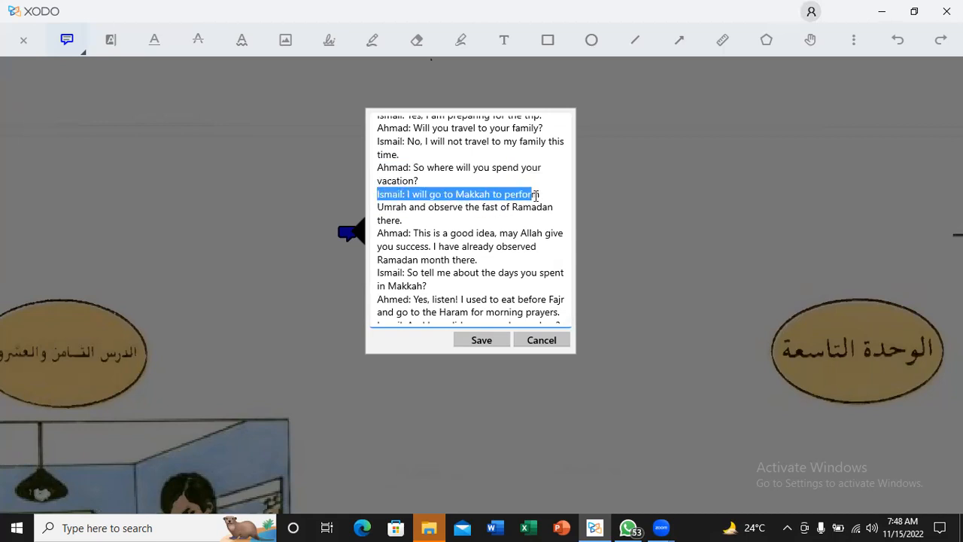
Highlight Ismail's Makkah reply and Ahmad's good-idea line, then scroll the note down
left_click_drag(530, 193, 402, 220)
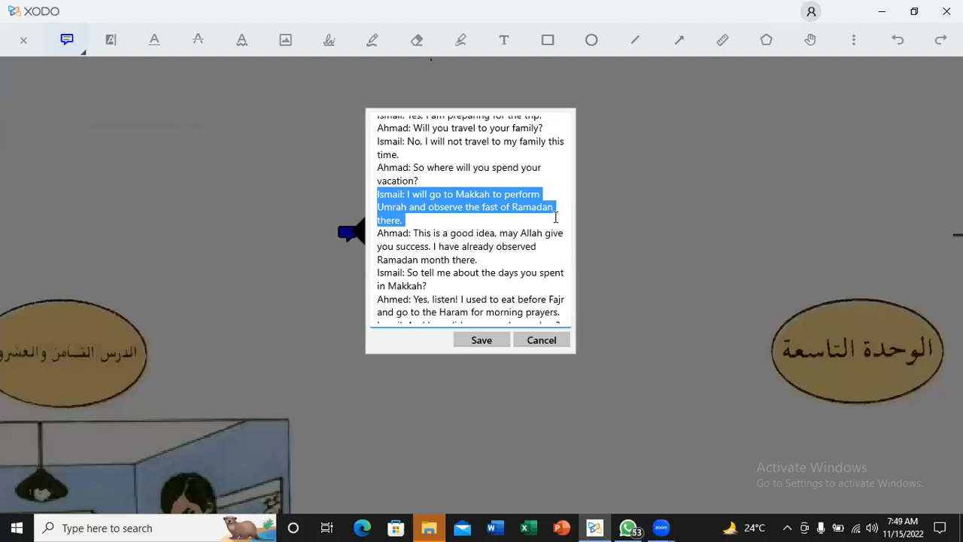
mouse_move(556, 216)
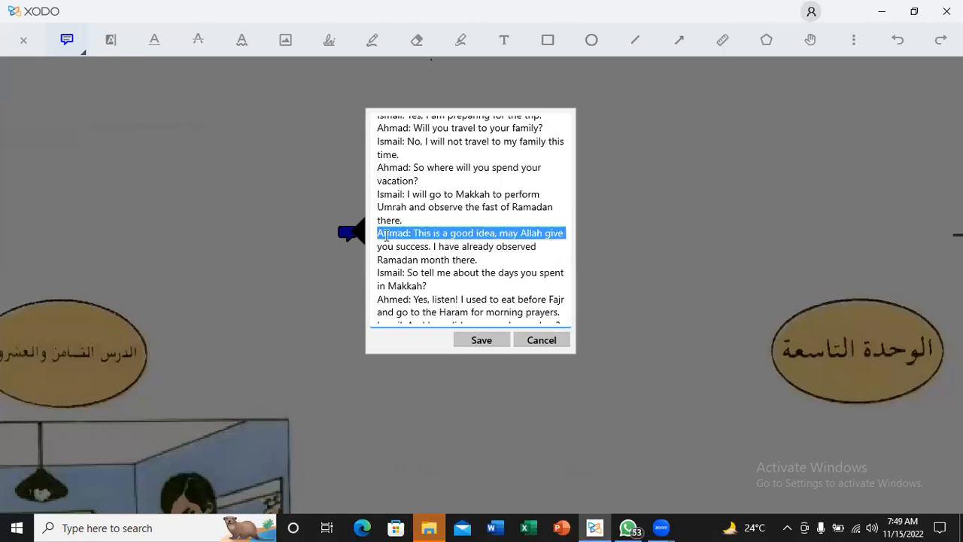
left_click_drag(377, 232, 477, 259)
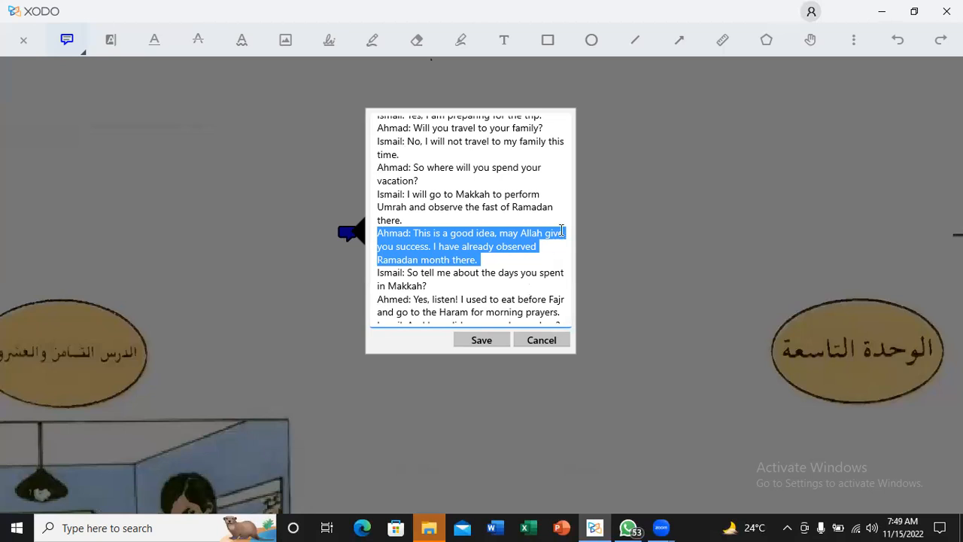
mouse_move(542, 271)
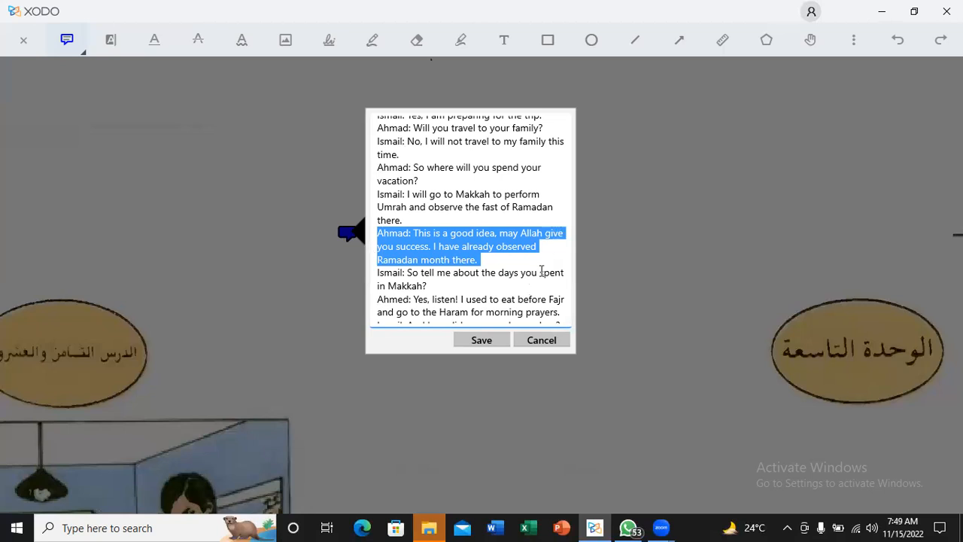
scroll("down", 3)
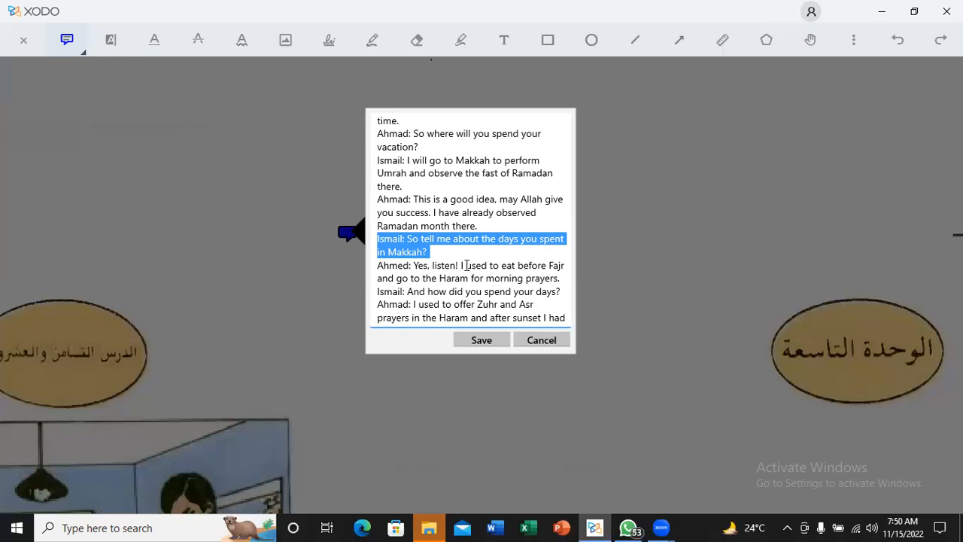
Scroll the note down to reach Ismail's 'how did you spend your days' line
scroll("down", 3)
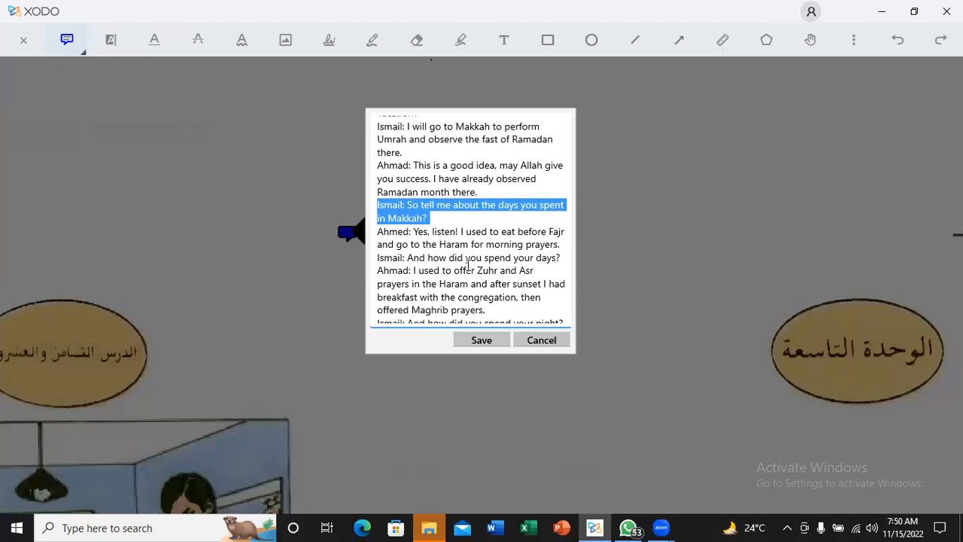
scroll("down", 3)
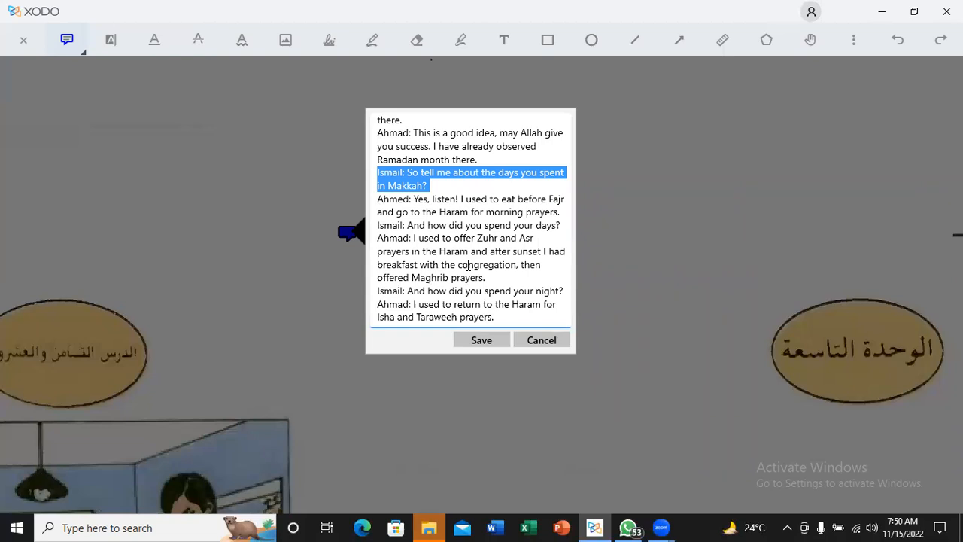
mouse_move(480, 238)
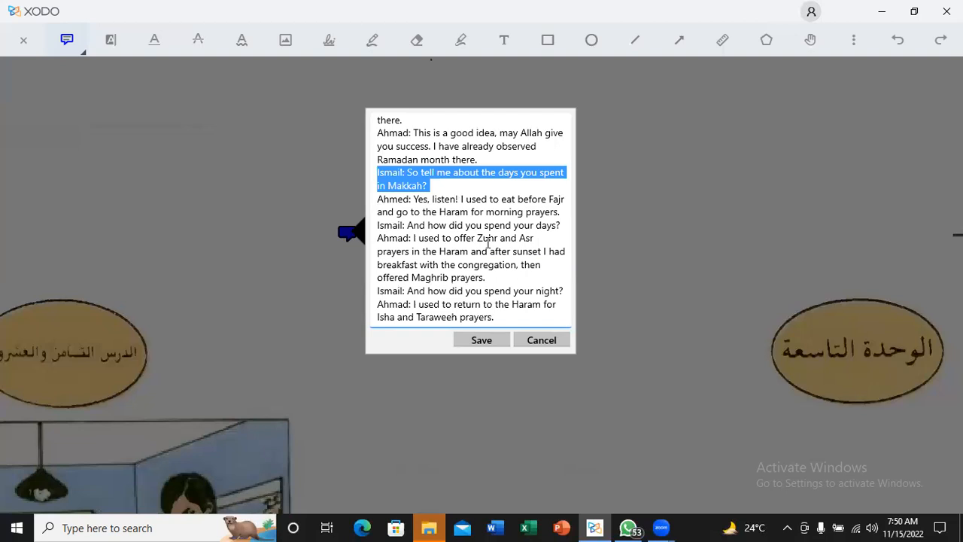
mouse_move(478, 252)
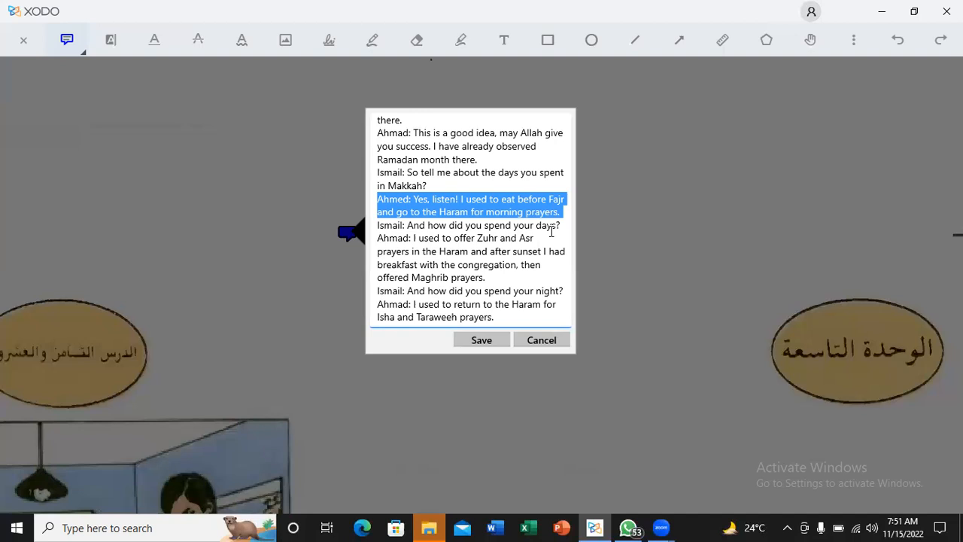
mouse_move(542, 235)
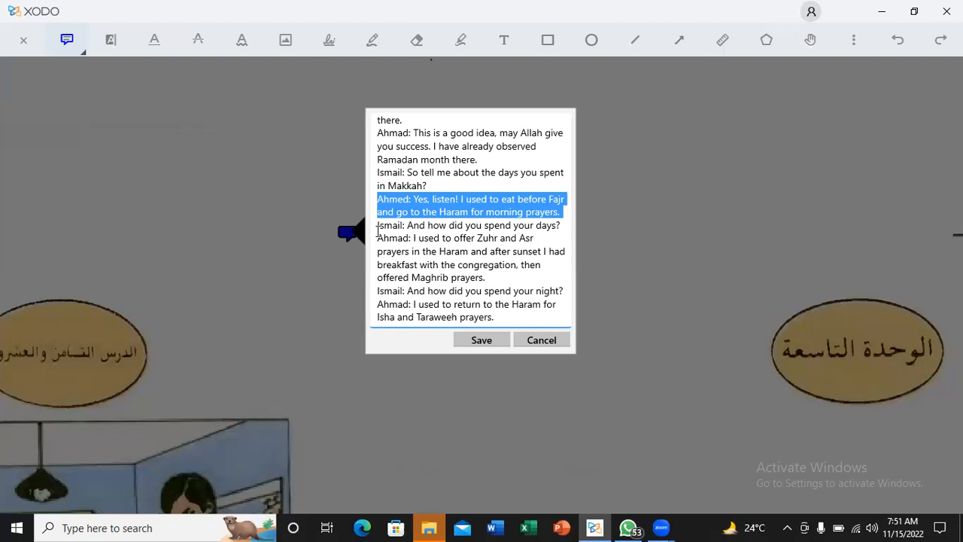
mouse_move(375, 229)
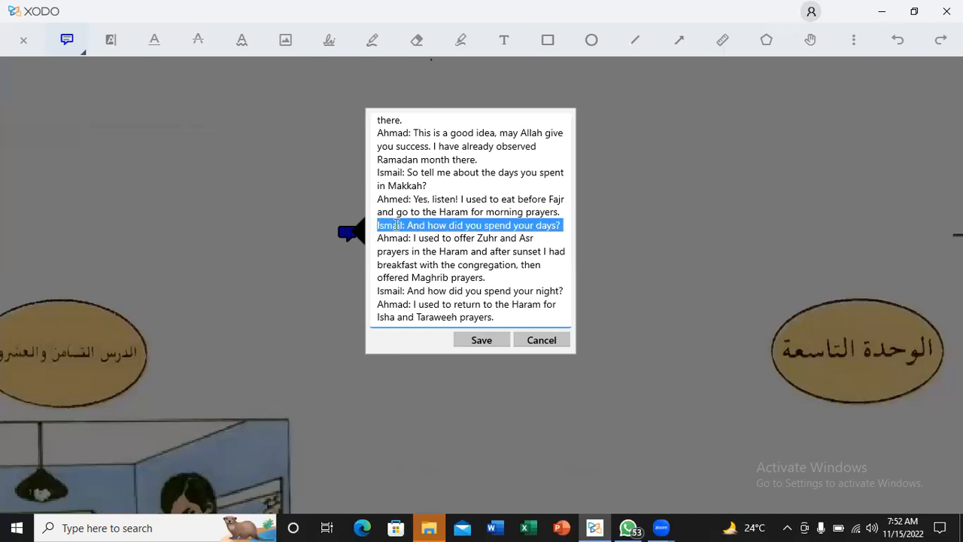
left_click_drag(561, 224, 535, 238)
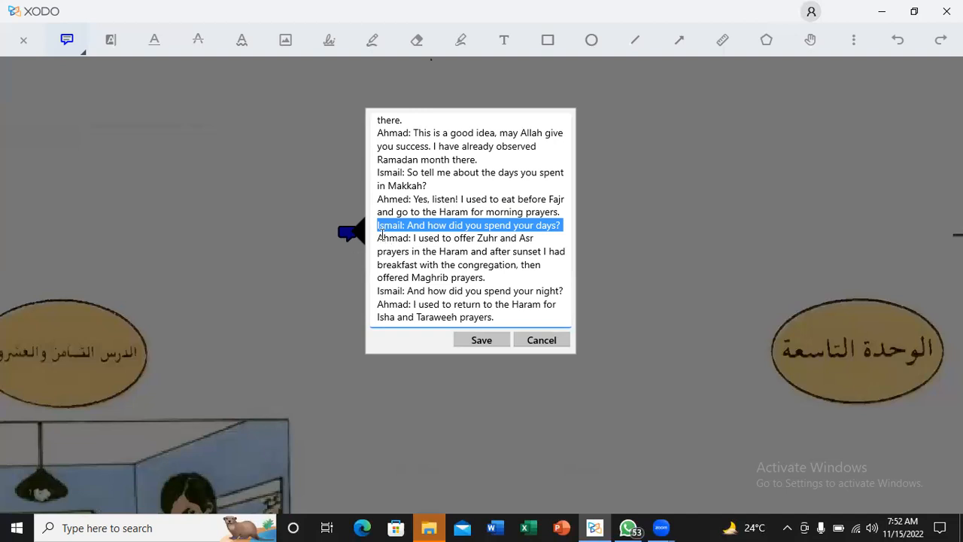
left_click_drag(378, 237, 489, 277)
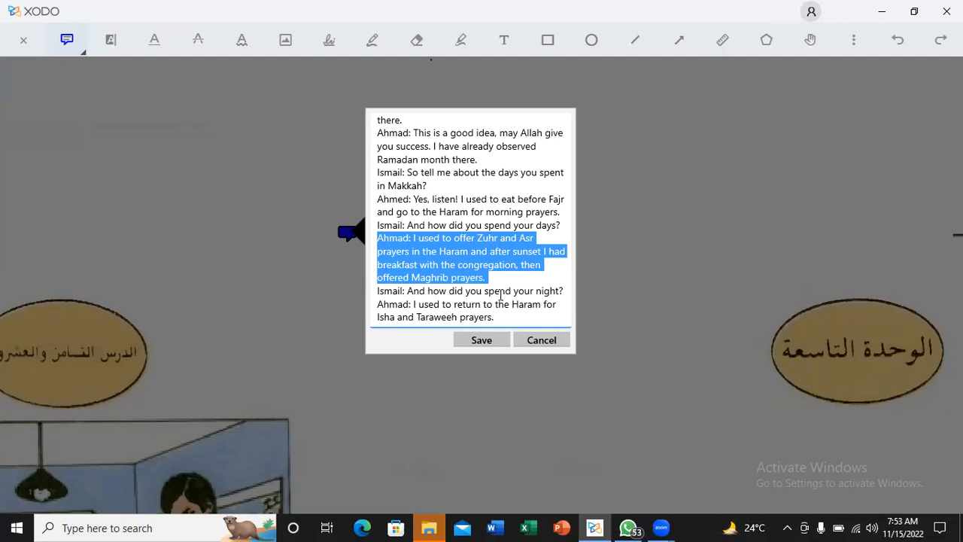
mouse_move(475, 254)
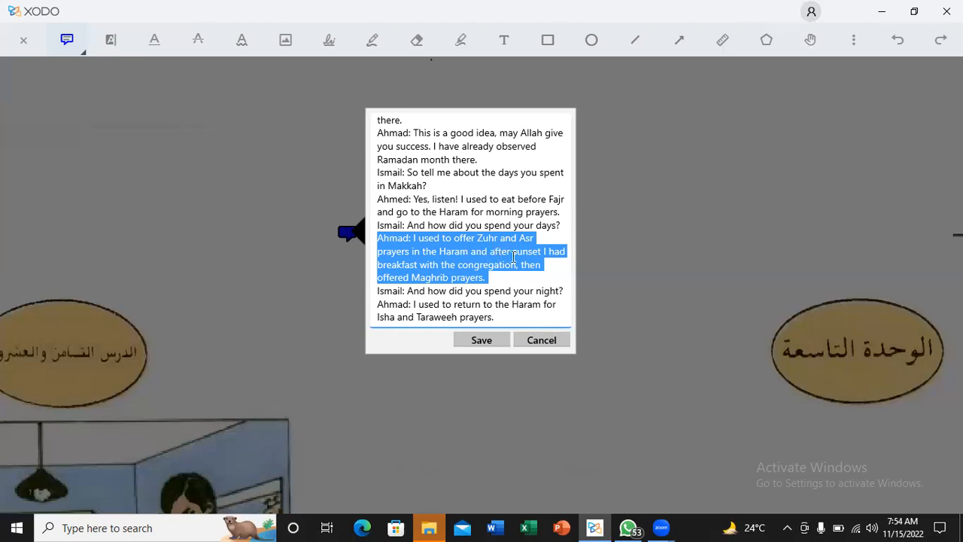
mouse_move(497, 268)
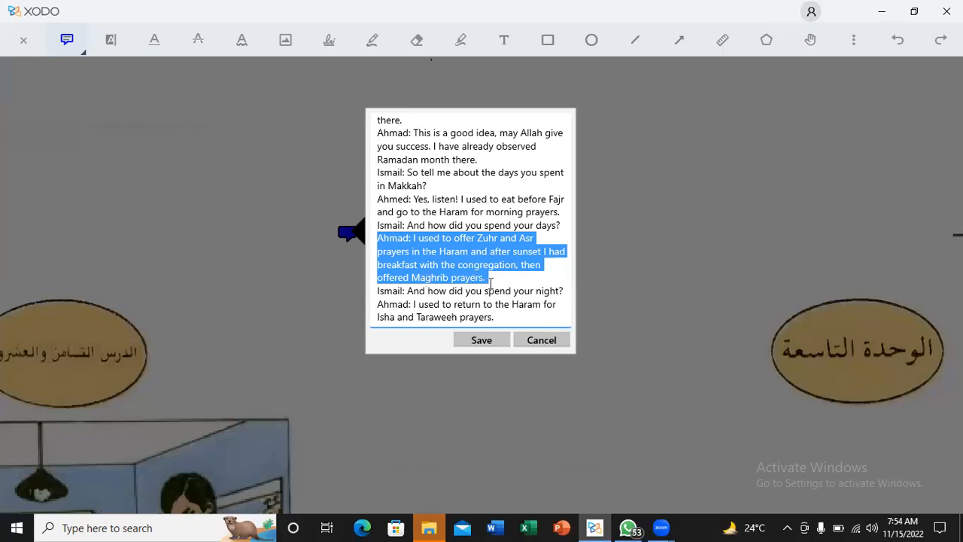
mouse_move(499, 284)
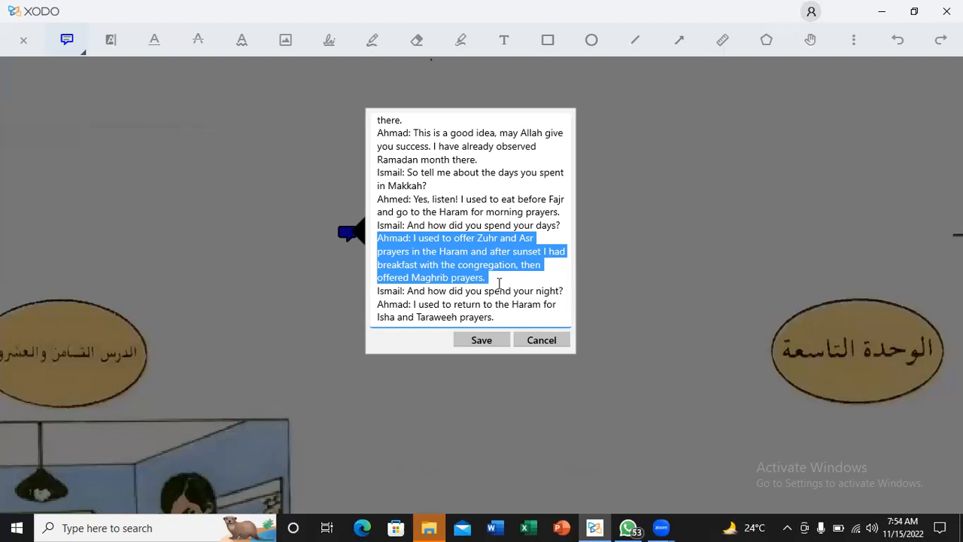
mouse_move(507, 279)
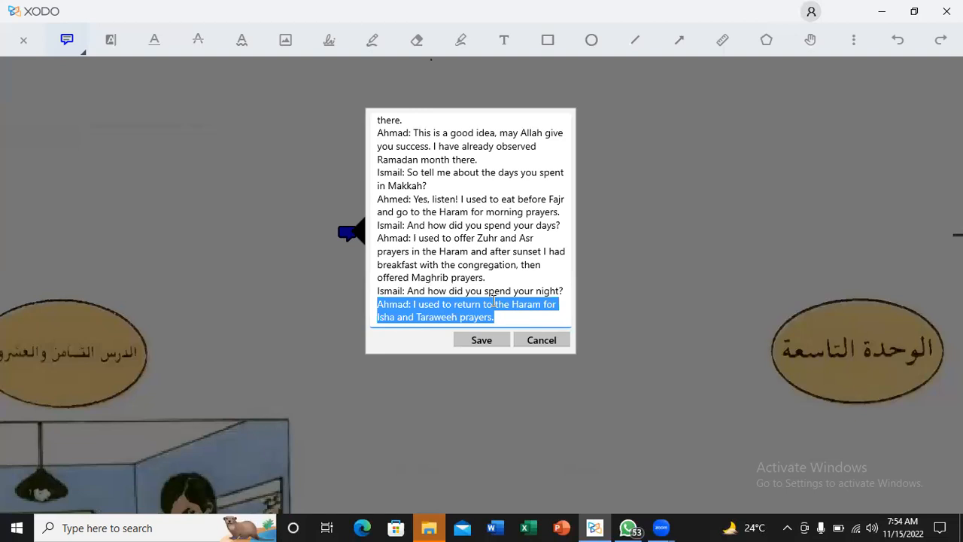
mouse_move(458, 58)
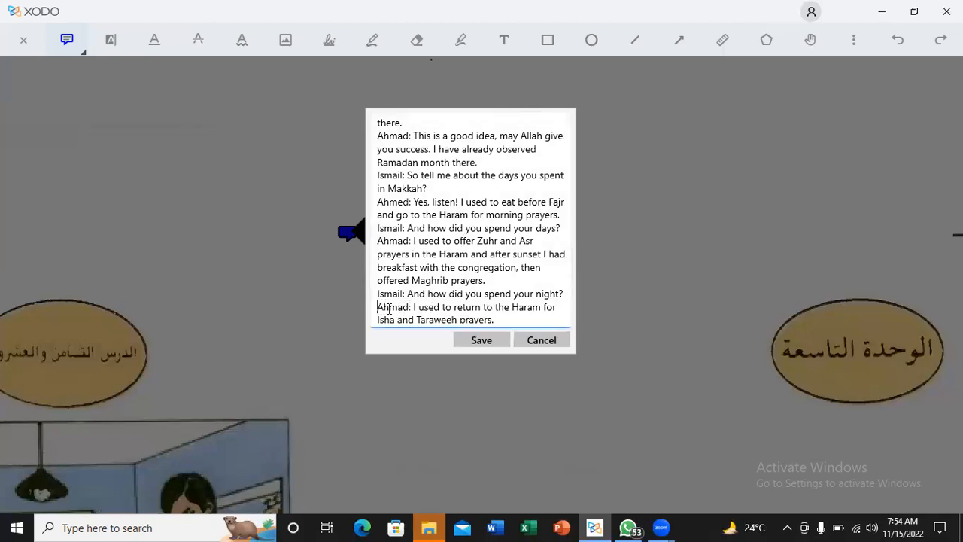
Highlight Ahmad's answer about returning to the Haram for Isha and Taraweeh prayers
left_click_drag(377, 306, 494, 317)
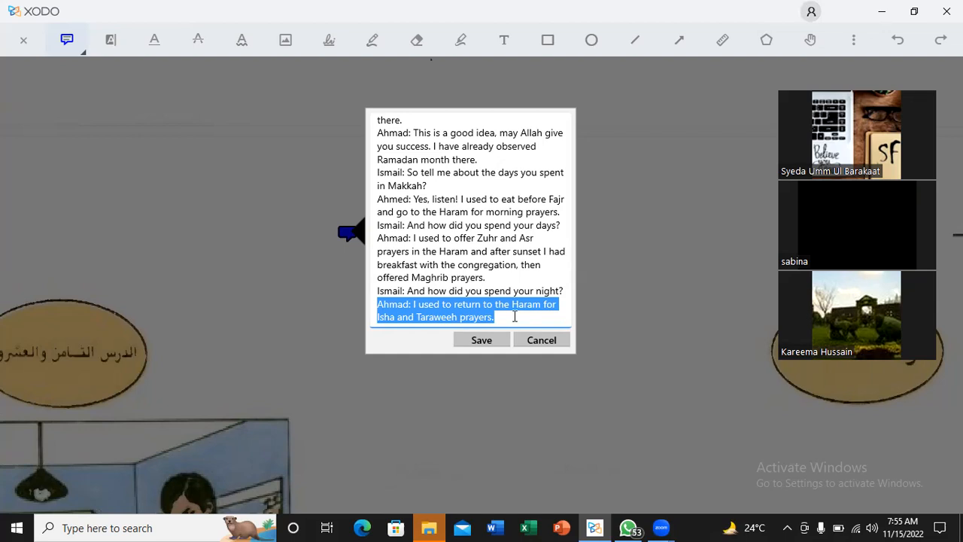
mouse_move(671, 261)
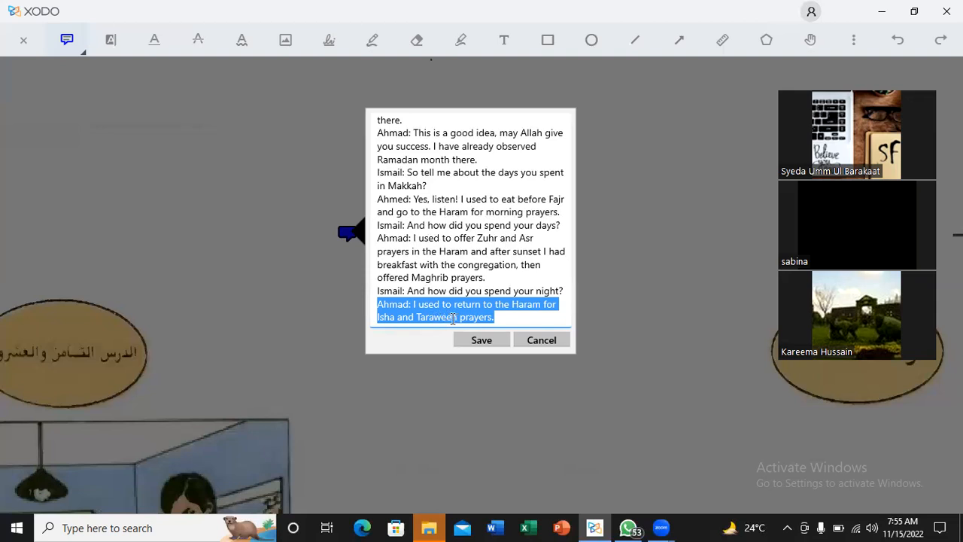
mouse_move(601, 321)
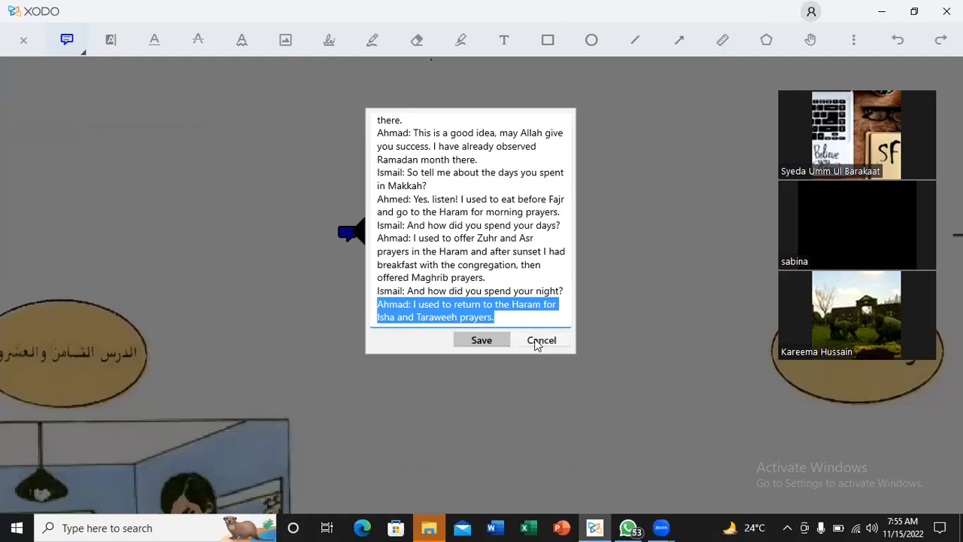
mouse_move(570, 343)
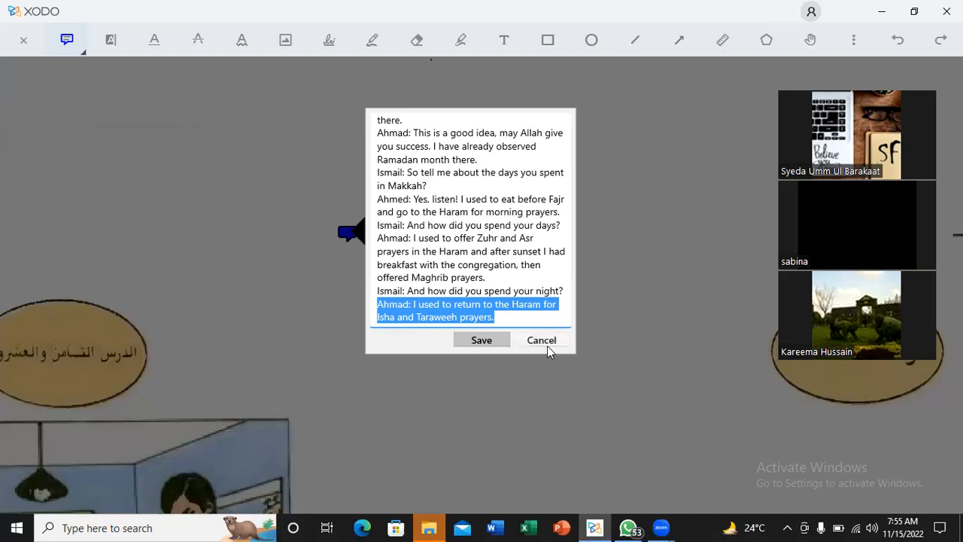
mouse_move(546, 351)
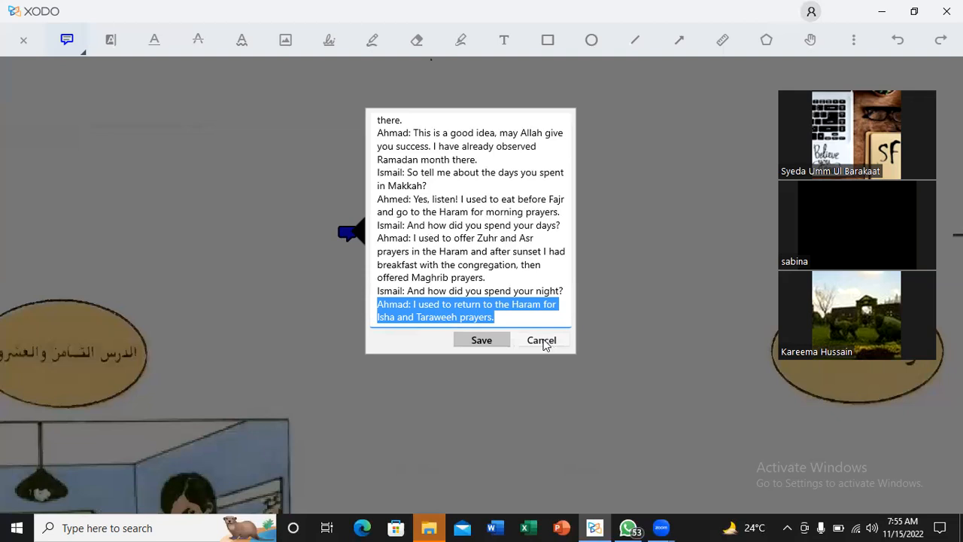
Cancel the note popup so the dialogue text stays unsaved
left_click(541, 340)
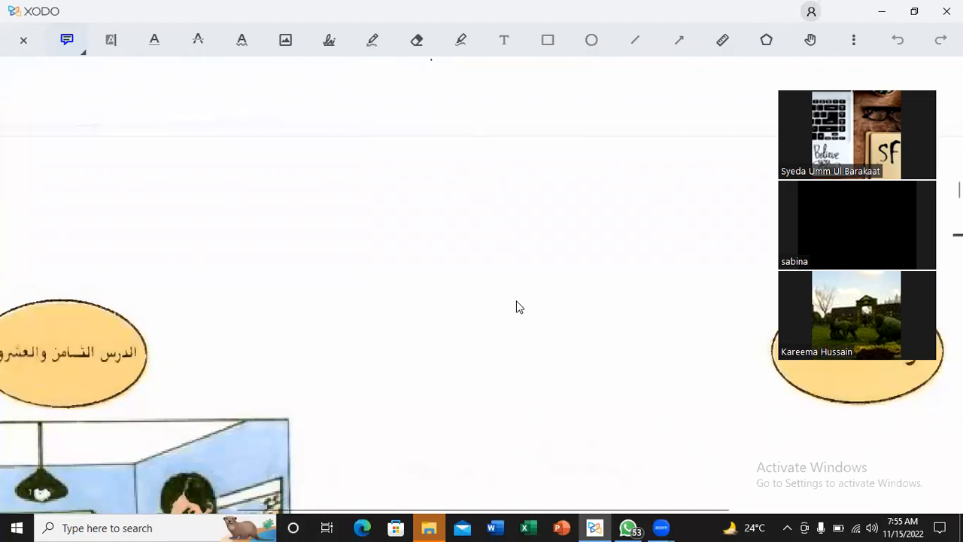
mouse_move(461, 34)
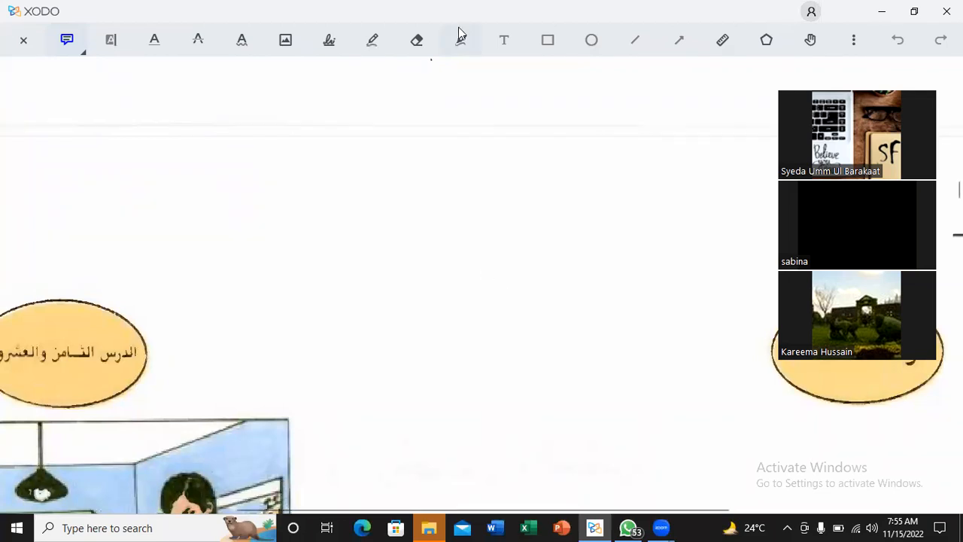